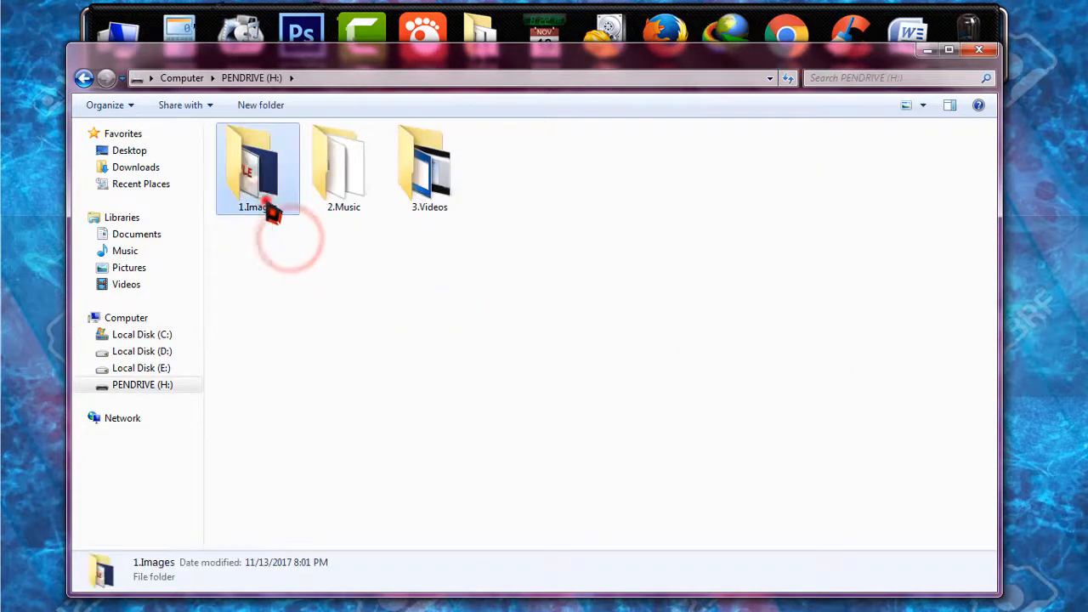
- Browse the pendrive's Music folder and return to its top level in Computer
double_click(343, 167)
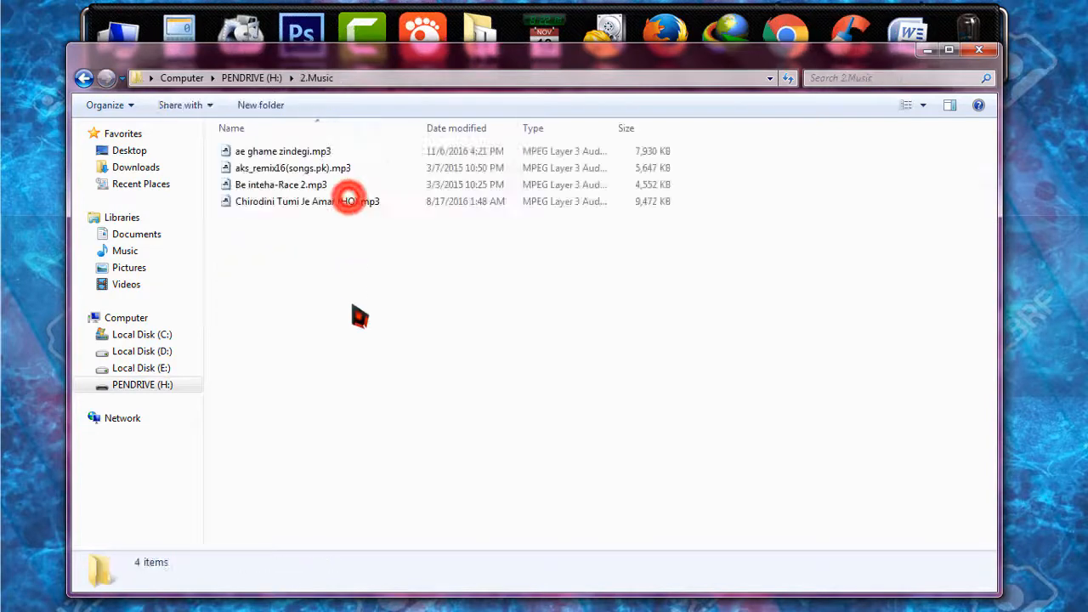
left_click(83, 78)
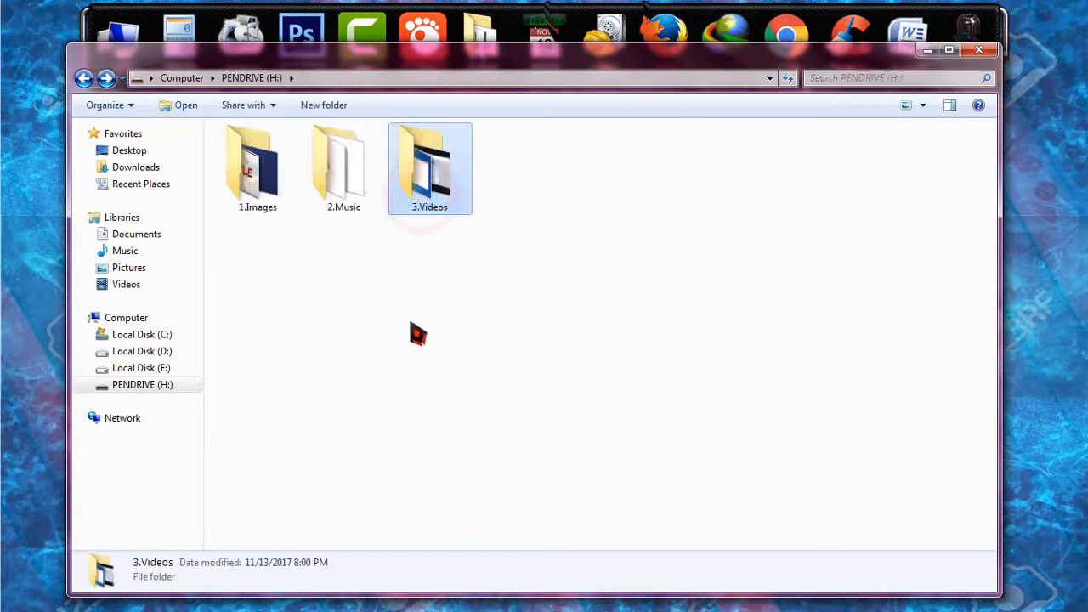
mouse_move(425, 321)
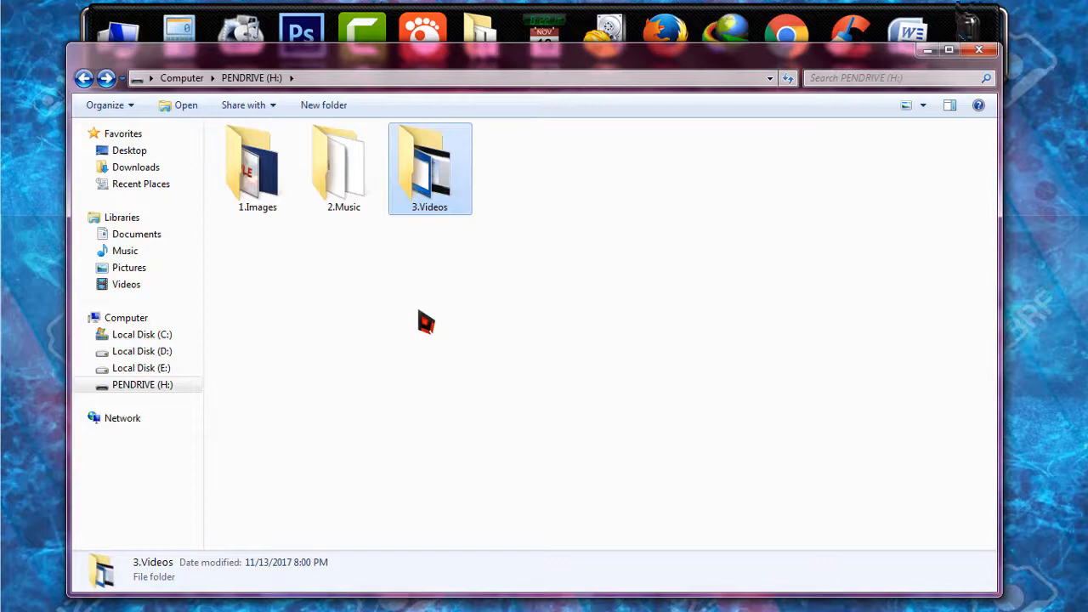
mouse_move(370, 344)
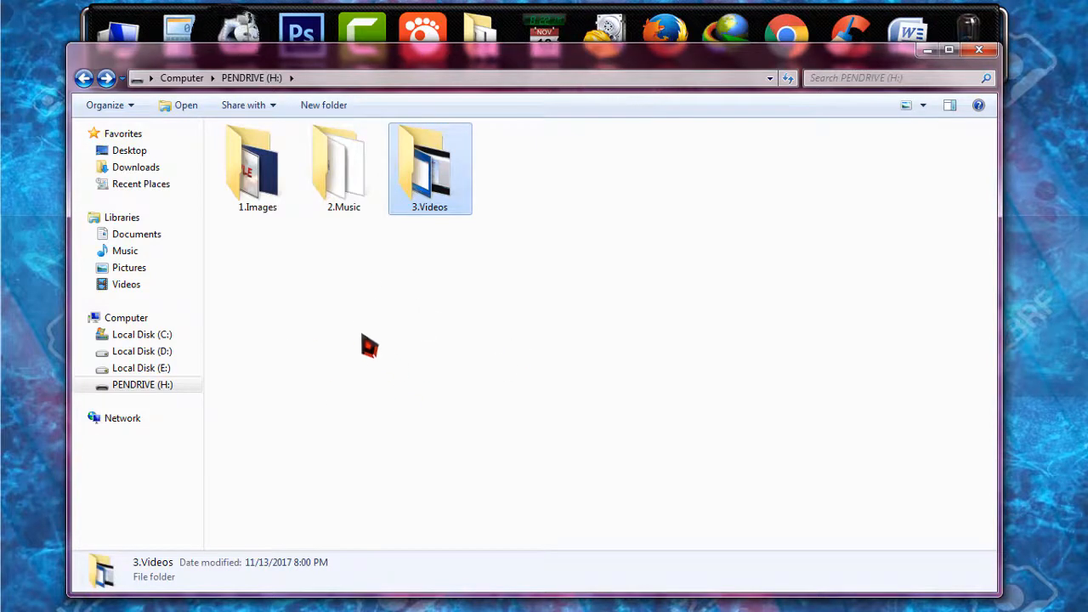
right_click(289, 304)
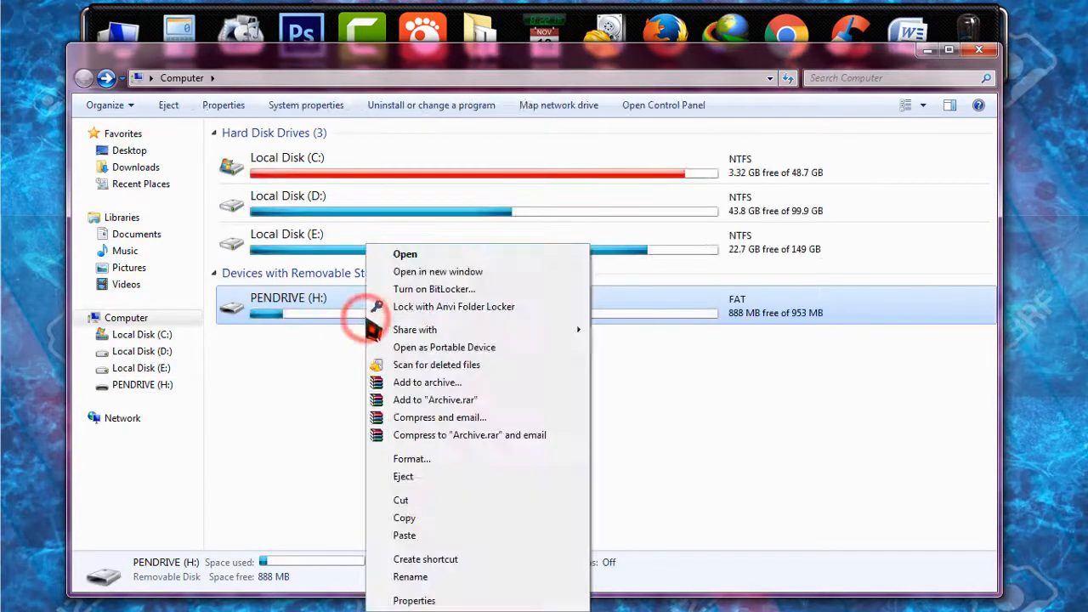
left_click(299, 392)
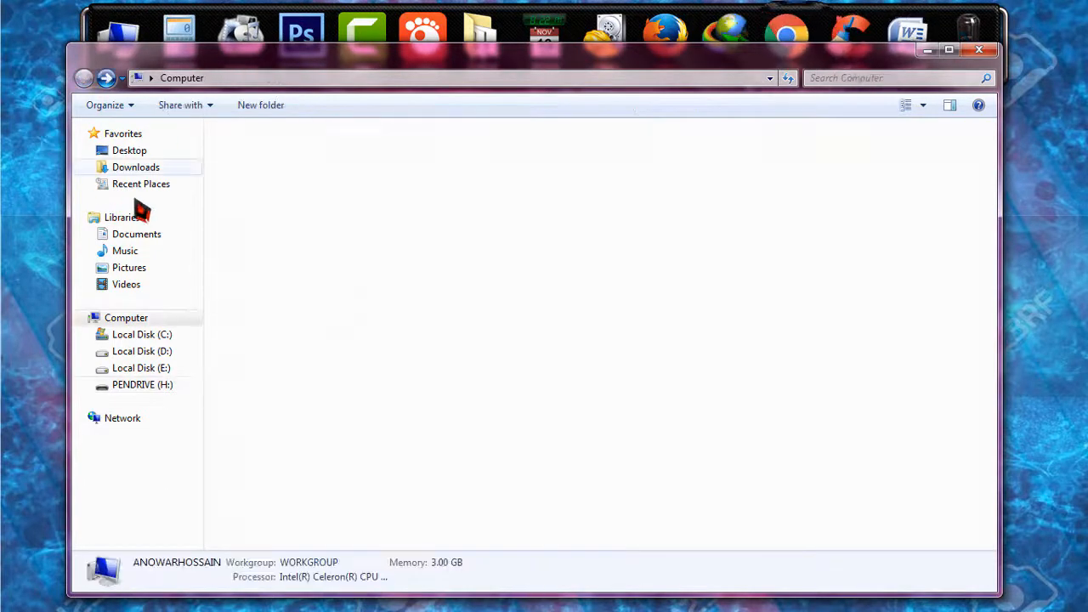
- Quick-format PENDRIVE (H:) as FAT and acknowledge the Format Complete message
right_click(289, 304)
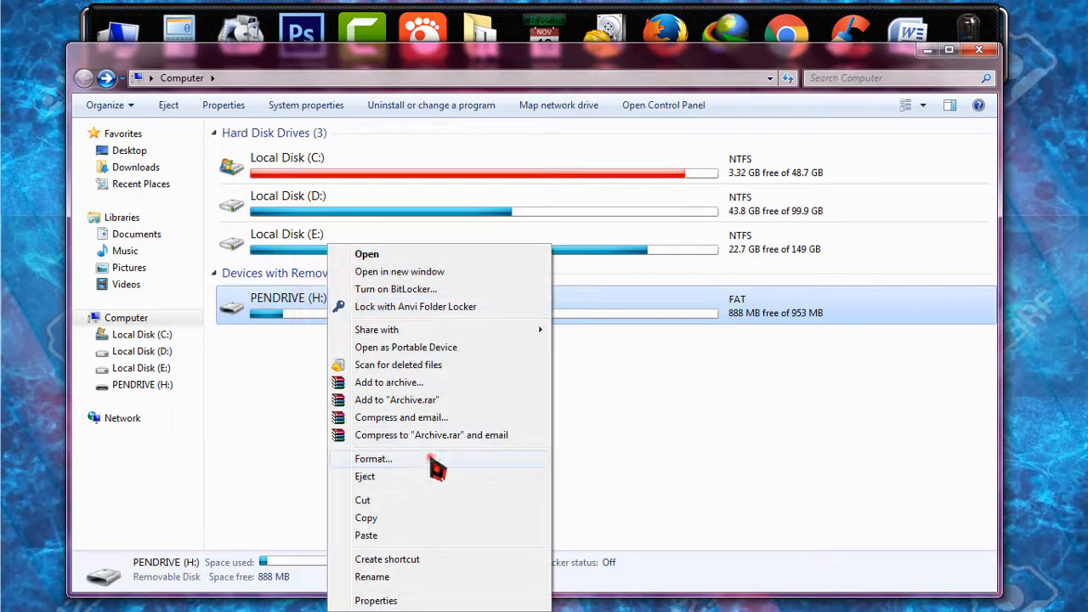
left_click(373, 459)
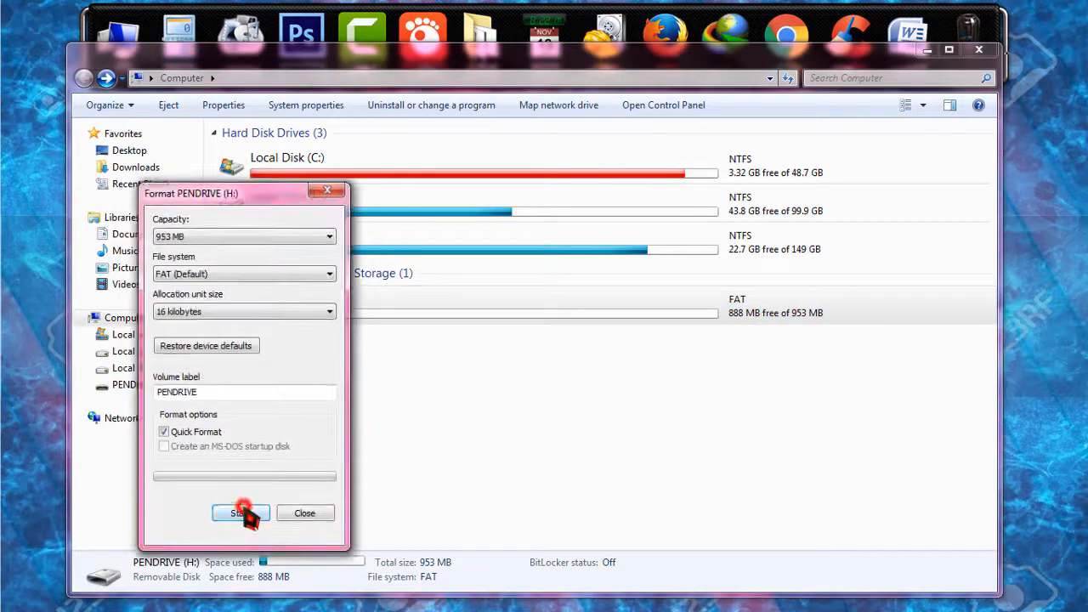
left_click(242, 514)
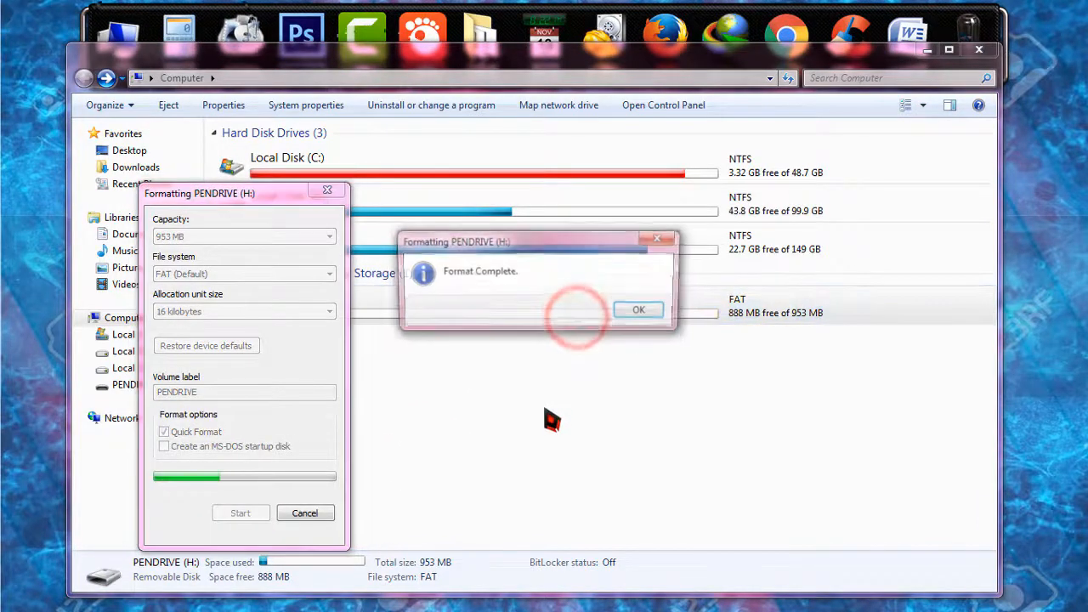
left_click(639, 309)
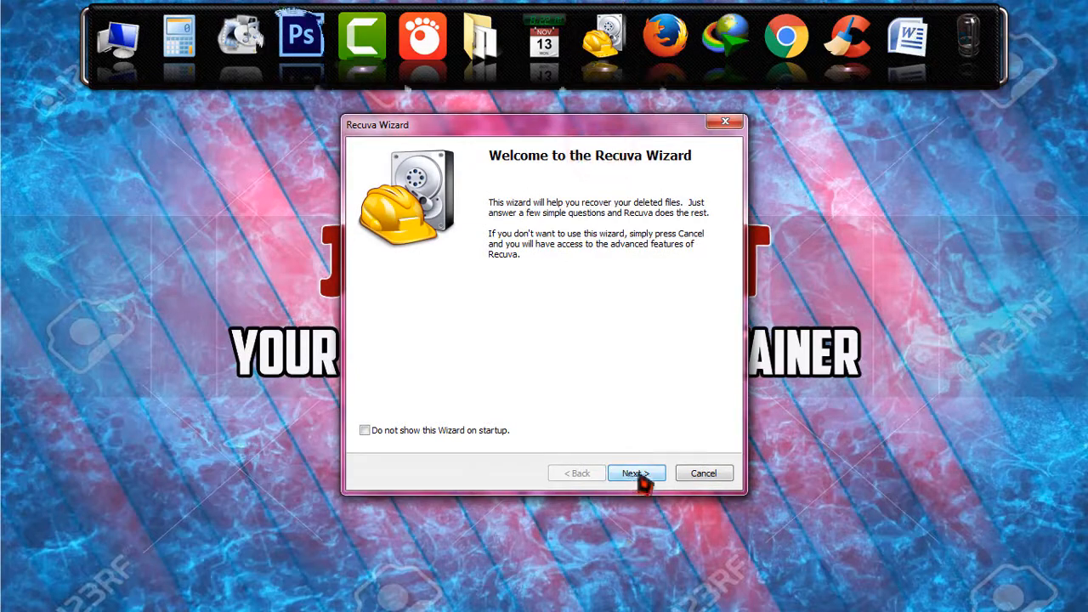
- Advance the Recuva Wizard with Pictures as the only file type to recover
left_click(635, 473)
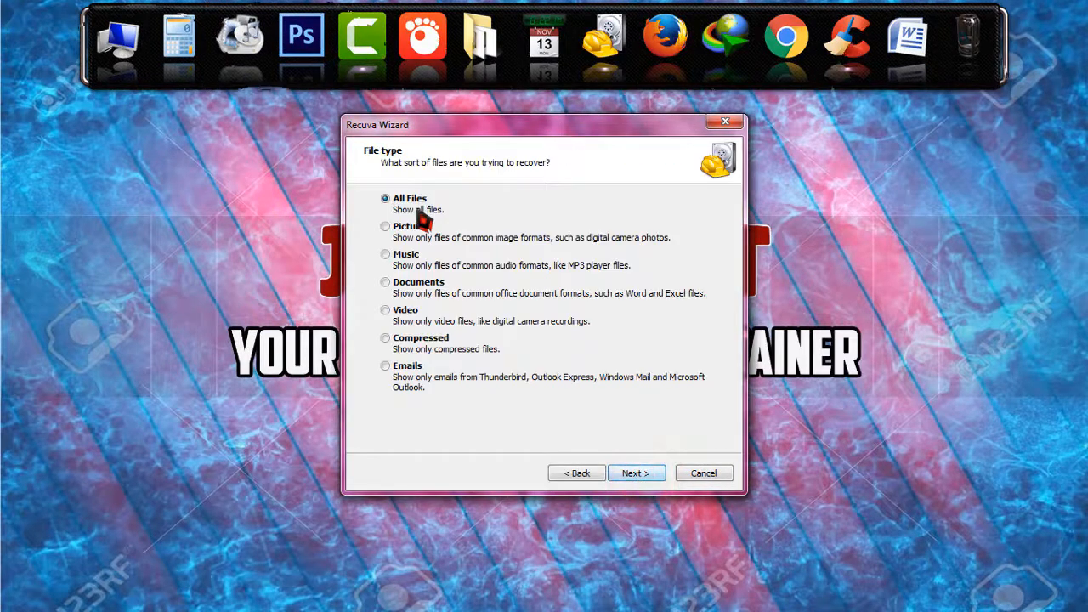
mouse_move(496, 191)
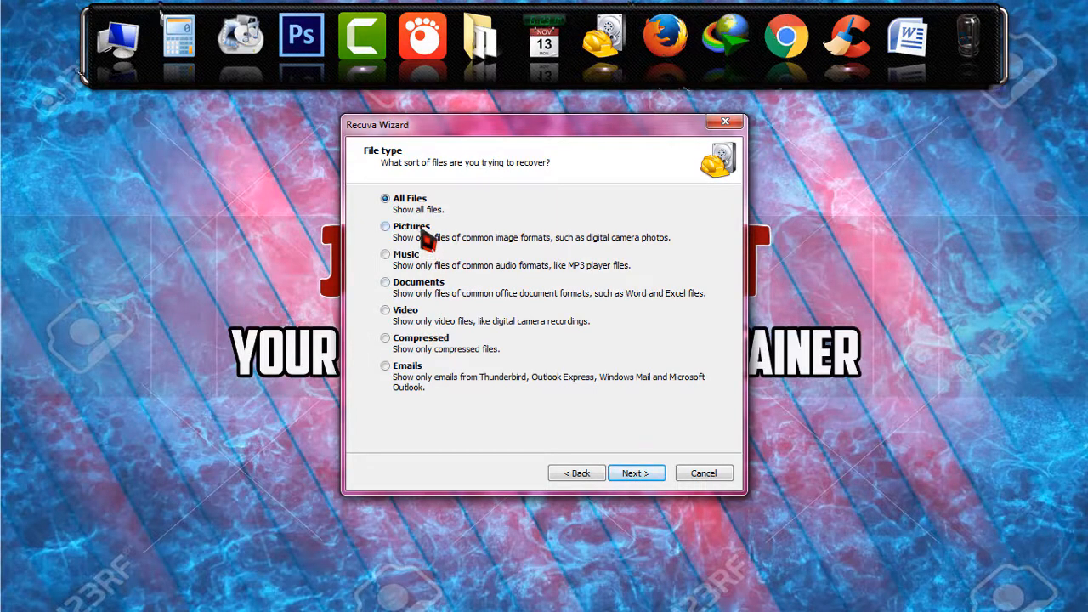
left_click(384, 282)
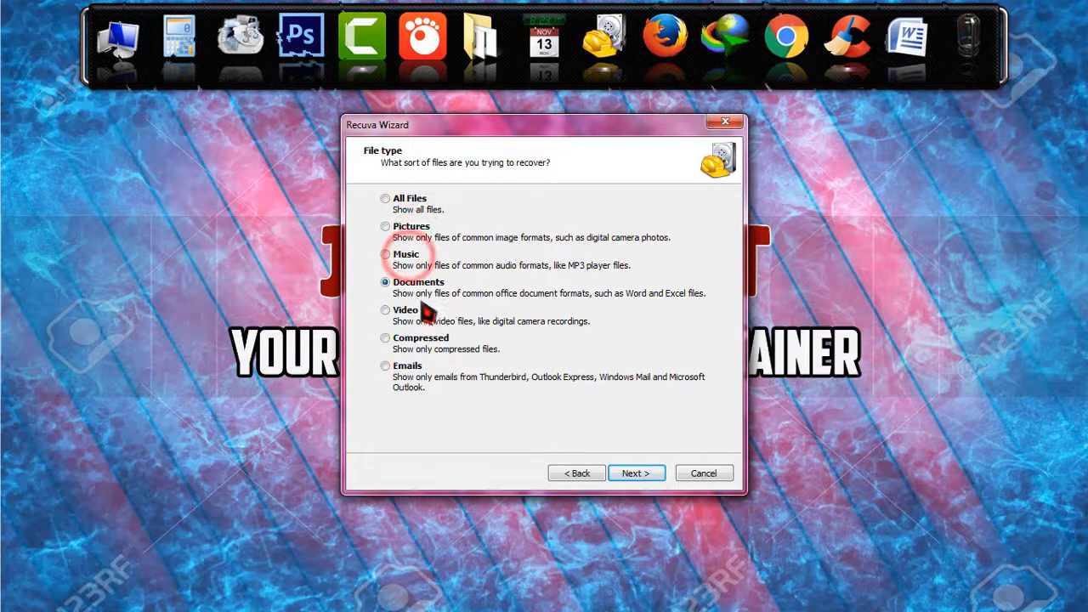
left_click(384, 226)
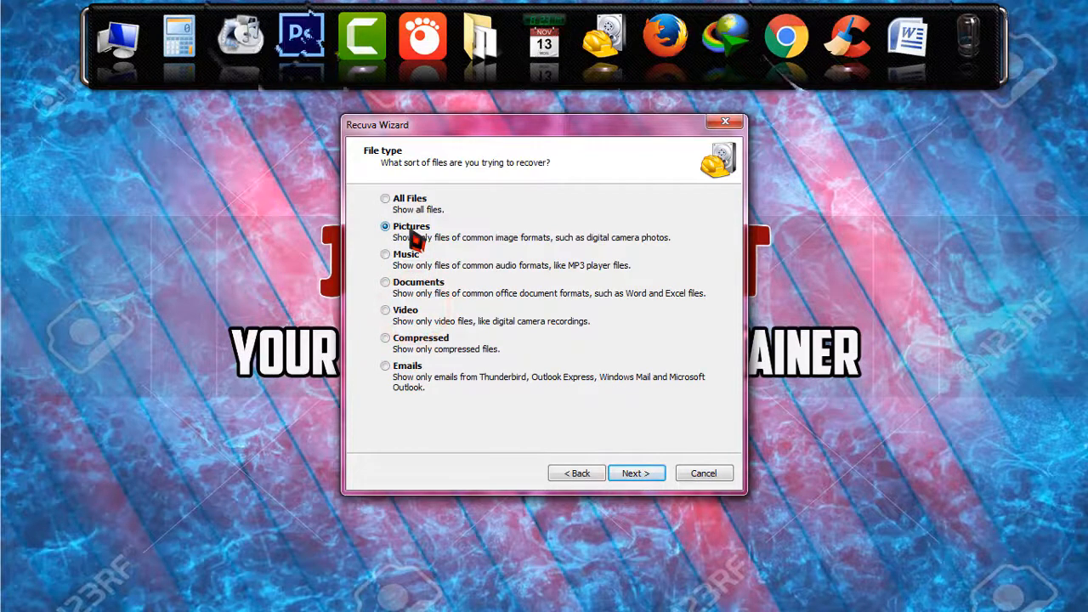
mouse_move(479, 373)
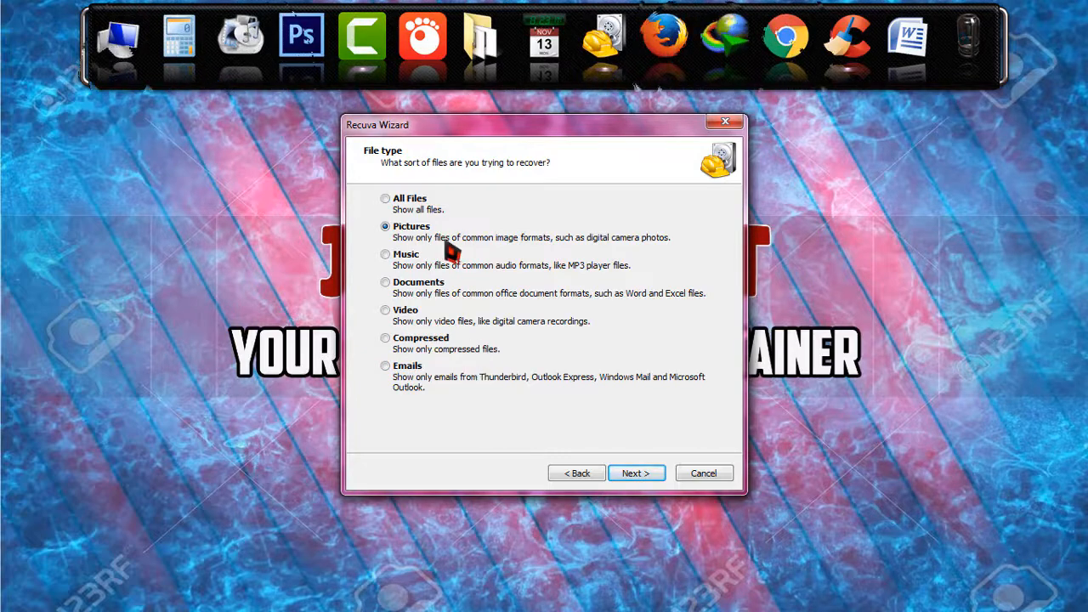
mouse_move(544, 413)
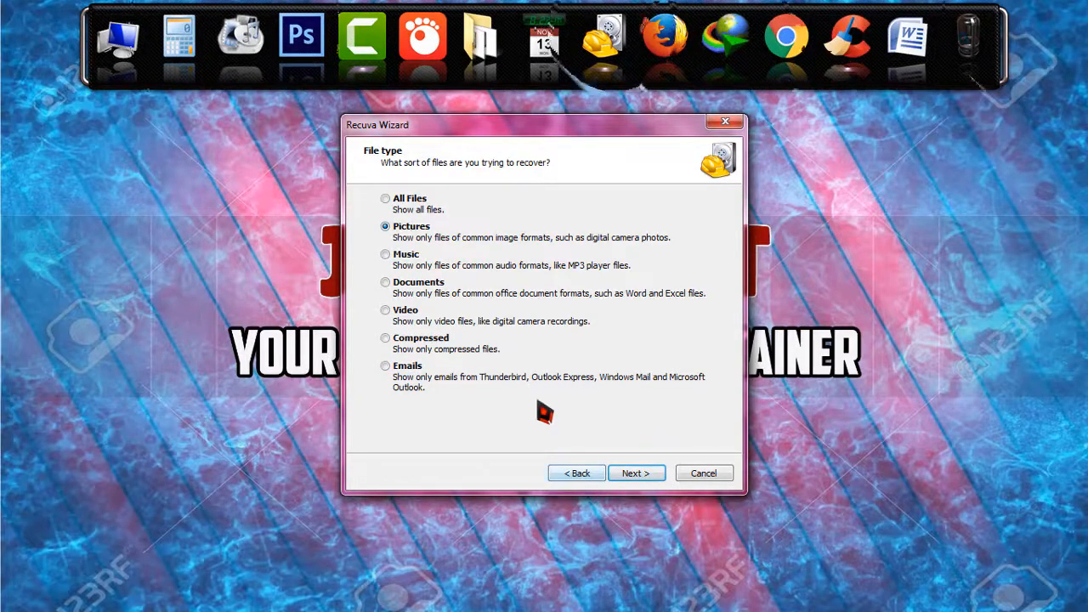
left_click(636, 472)
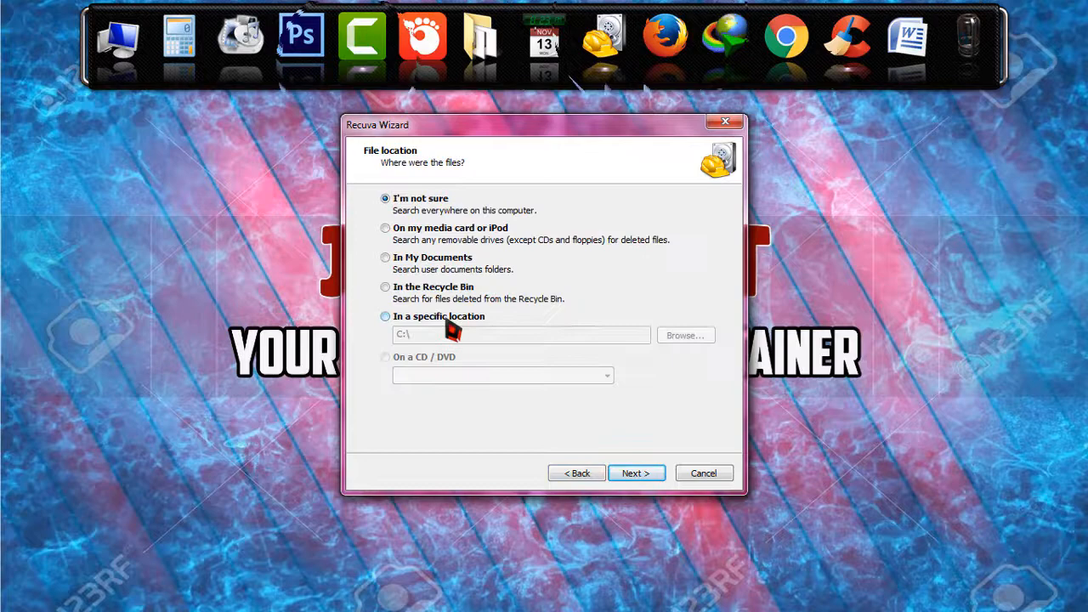
- Choose 'In a specific location' with PENDRIVE (H:\) as the folder to search
left_click(385, 317)
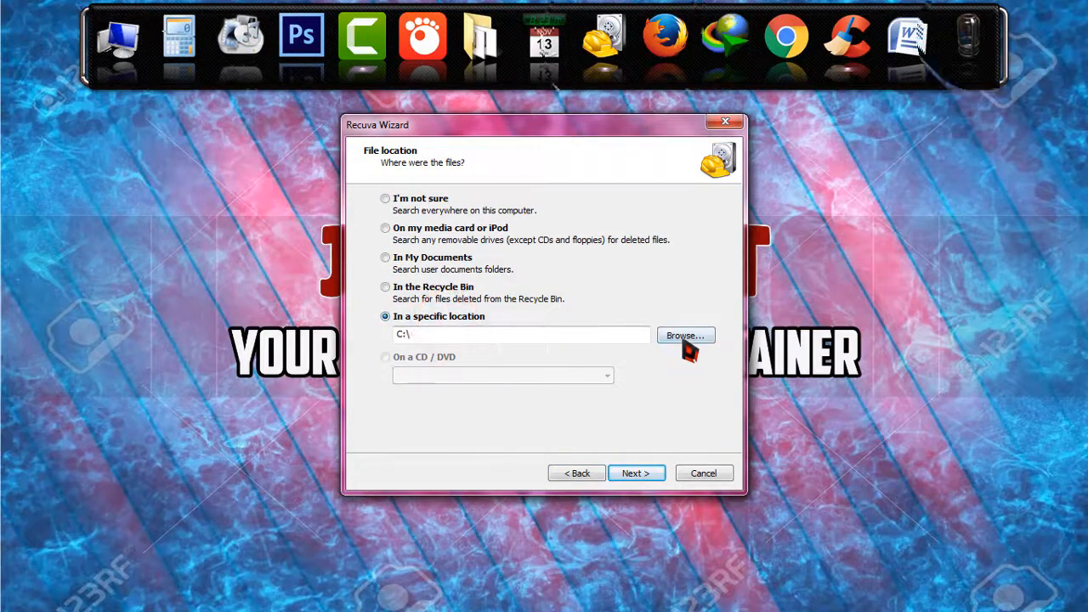
left_click(685, 335)
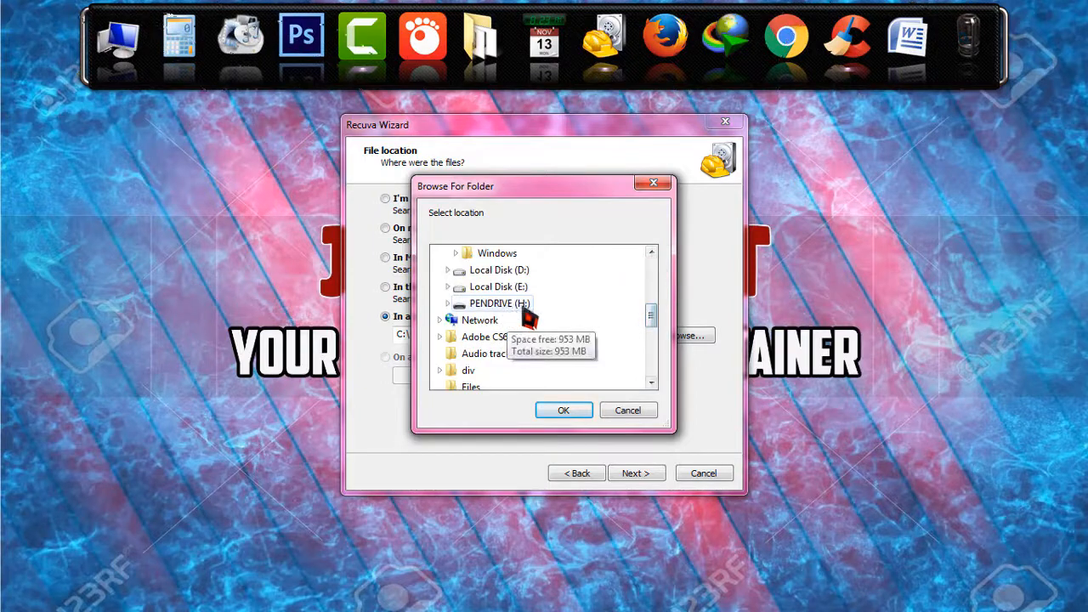
left_click(562, 410)
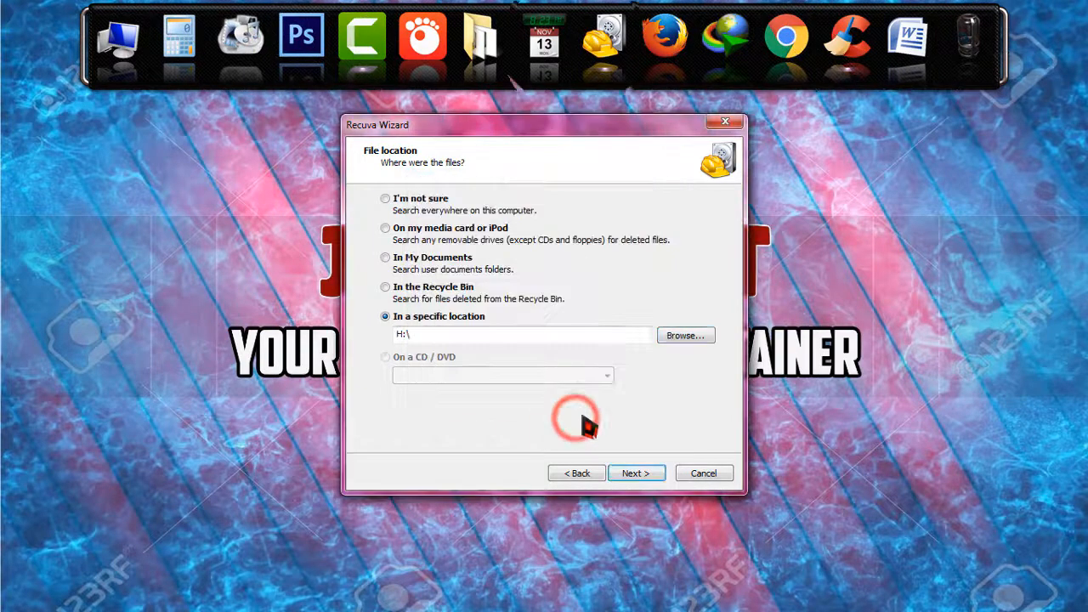
left_click(636, 473)
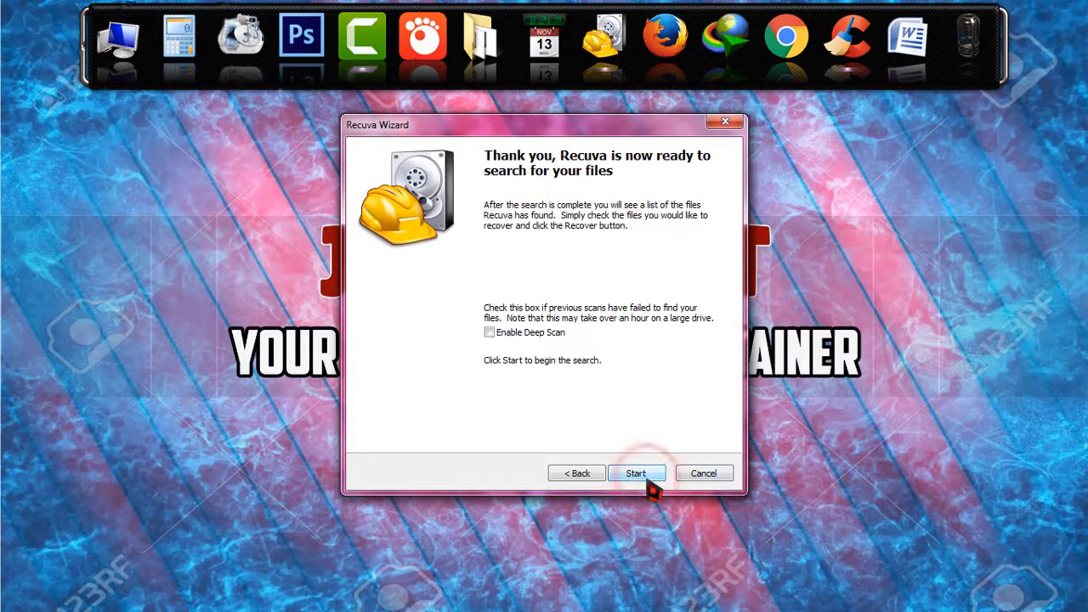
- Enable Deep Scan and start searching the pendrive, finding 18 picture files
left_click(489, 331)
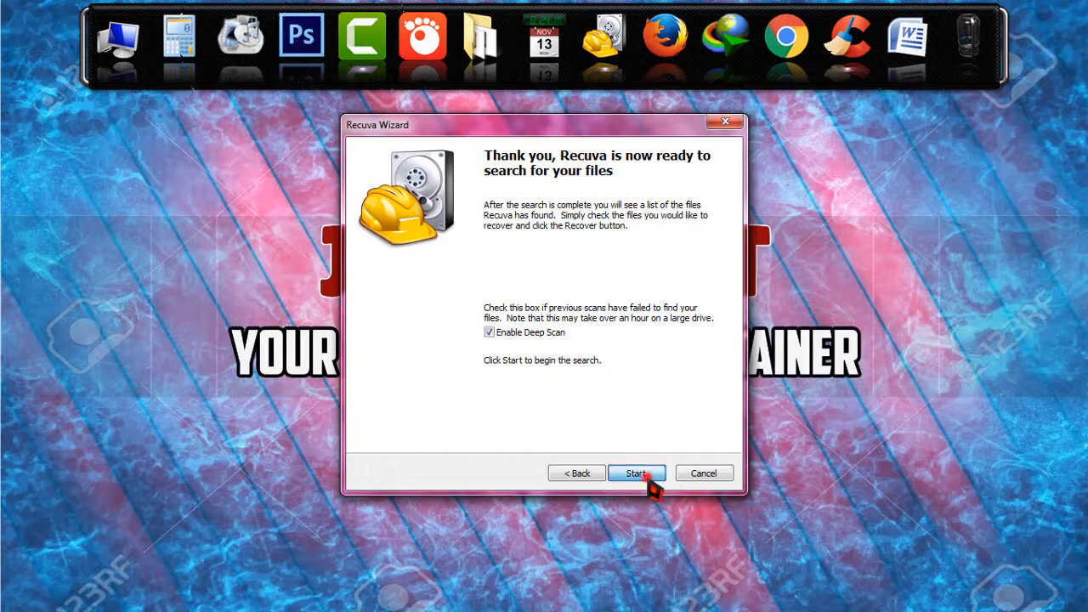
left_click(636, 472)
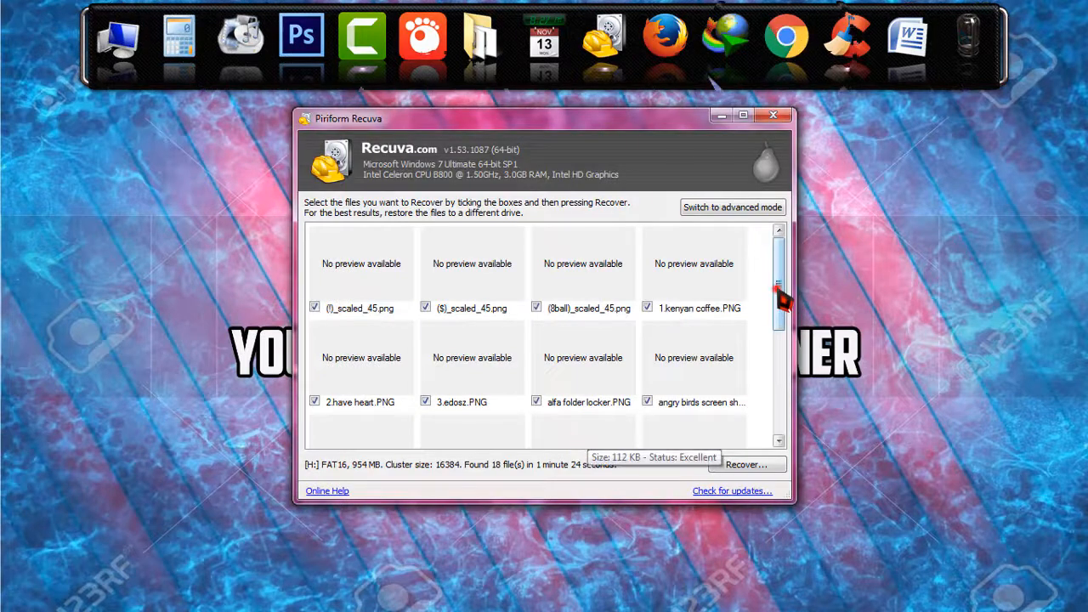
- Recover all 18 files to PENDRIVE (H:), accepting the same-drive warning and completion report
scroll("down", 3)
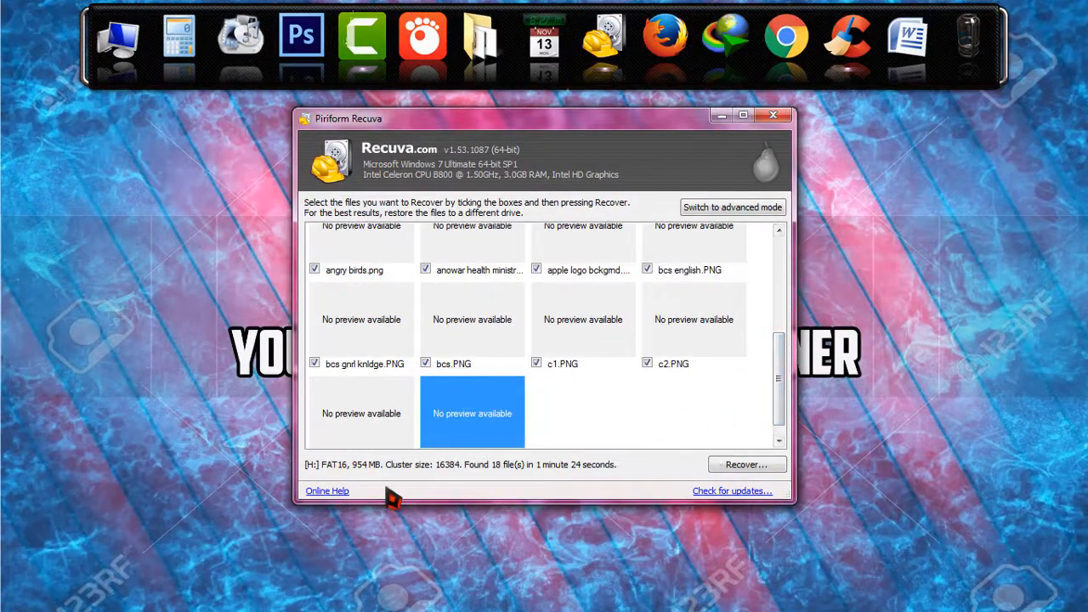
mouse_move(724, 425)
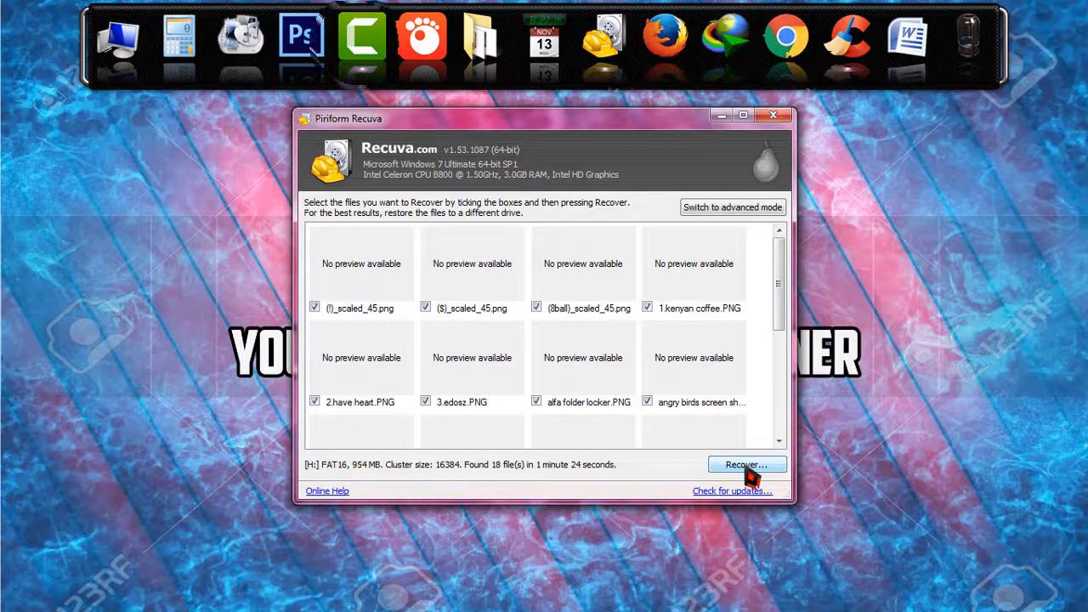
left_click(746, 464)
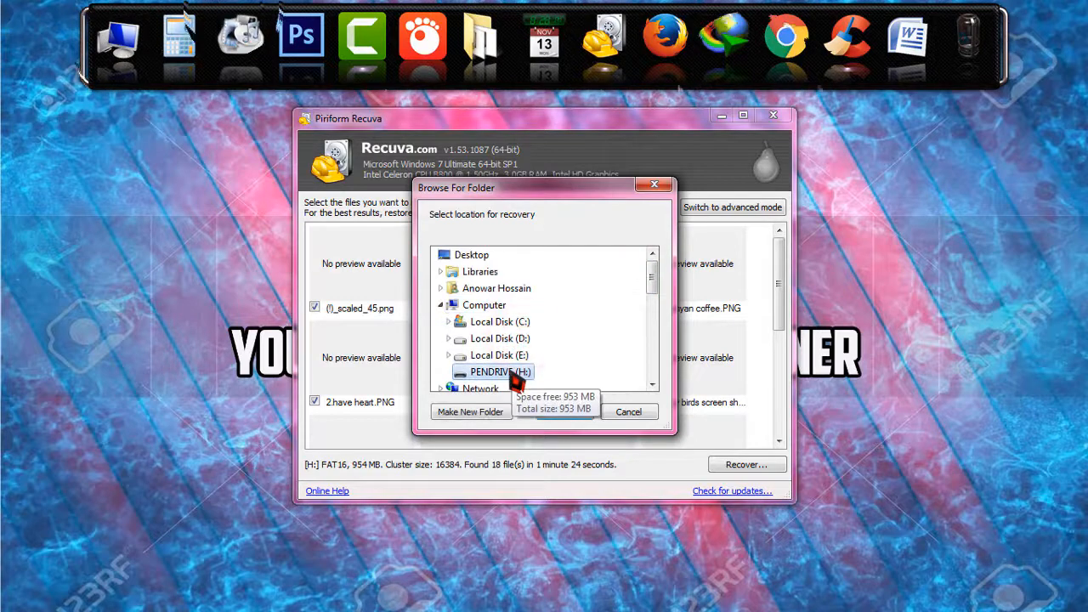
left_click(565, 411)
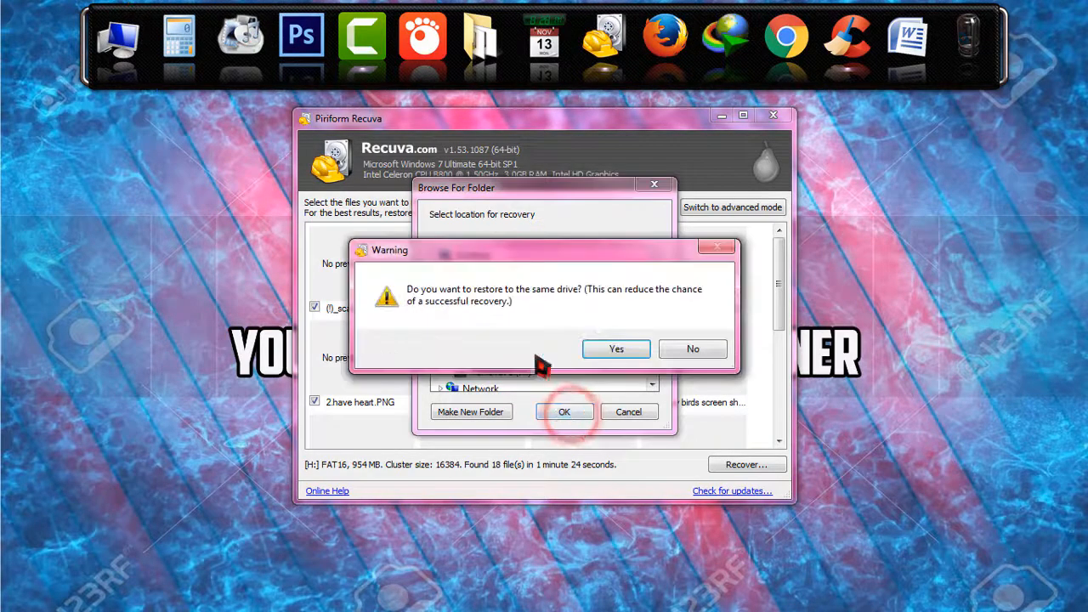
left_click(615, 348)
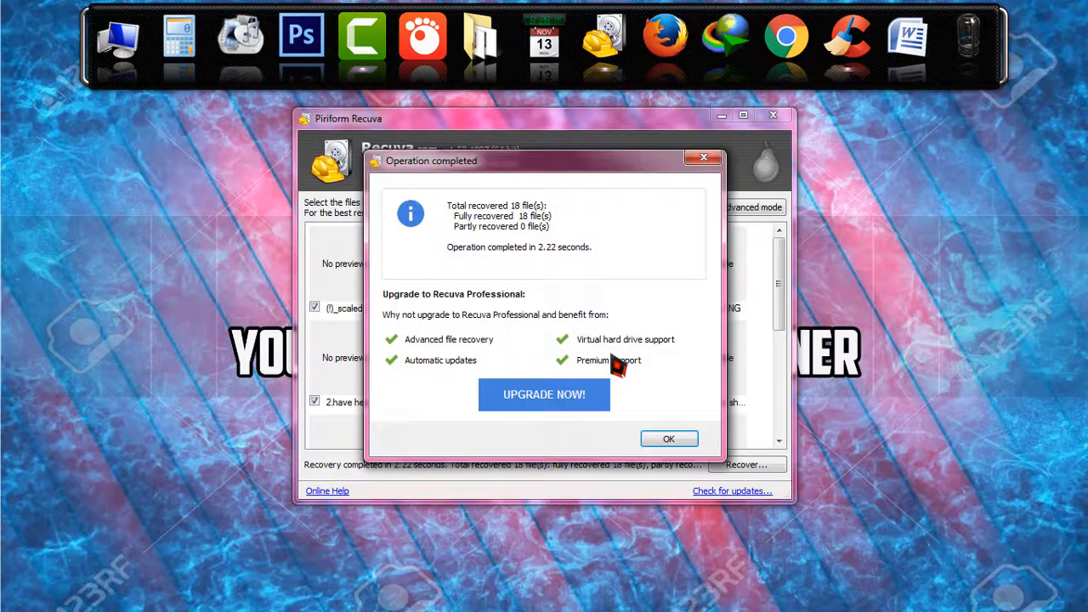
left_click(668, 438)
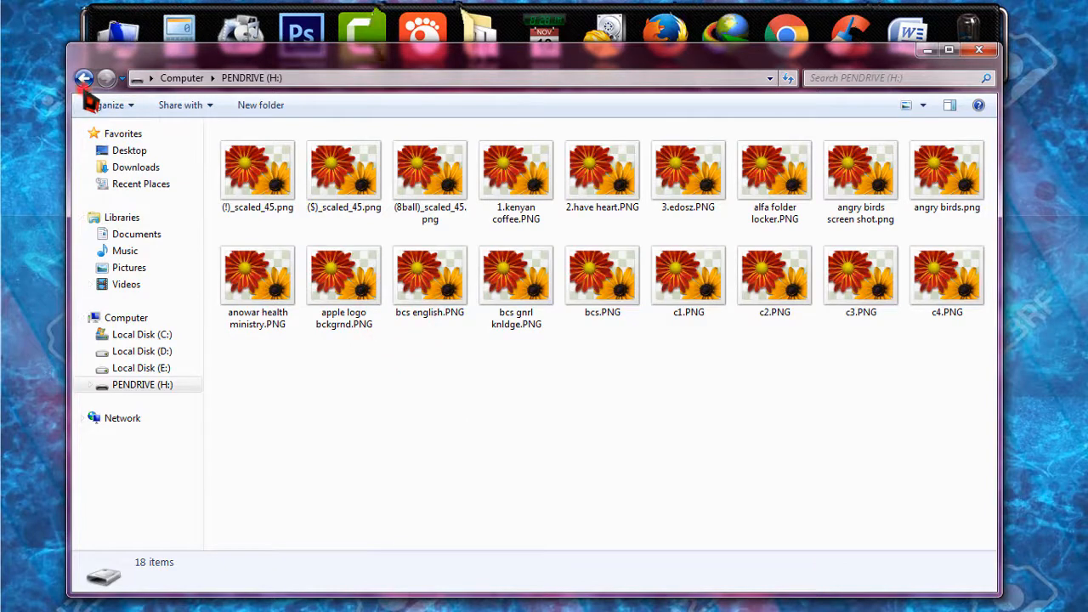
- Reopen PENDRIVE (H:) from Computer to list the 18 recovered PNG files
left_click(83, 78)
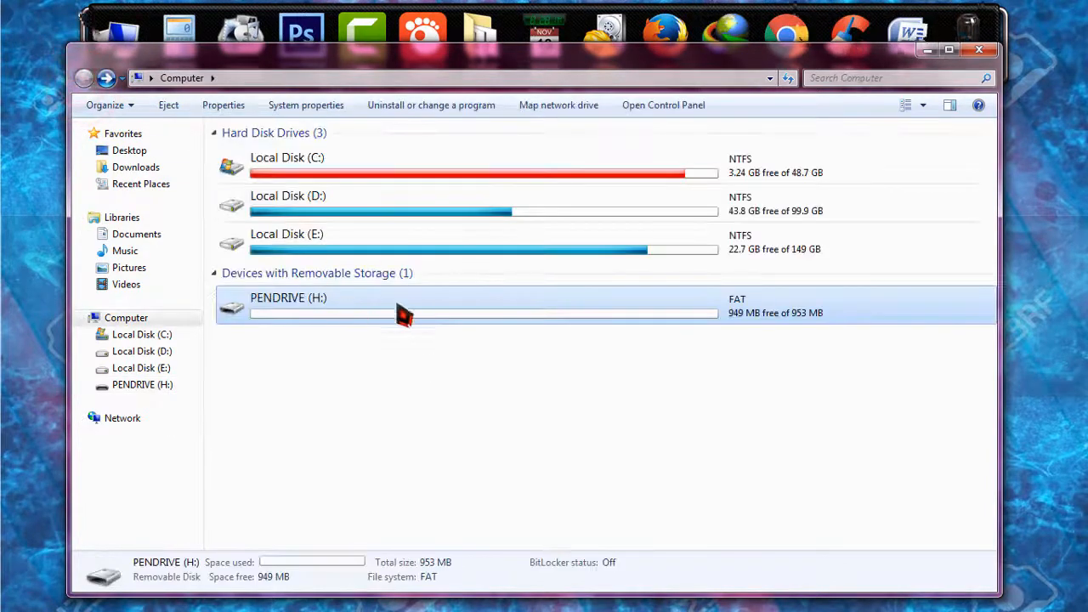
double_click(288, 304)
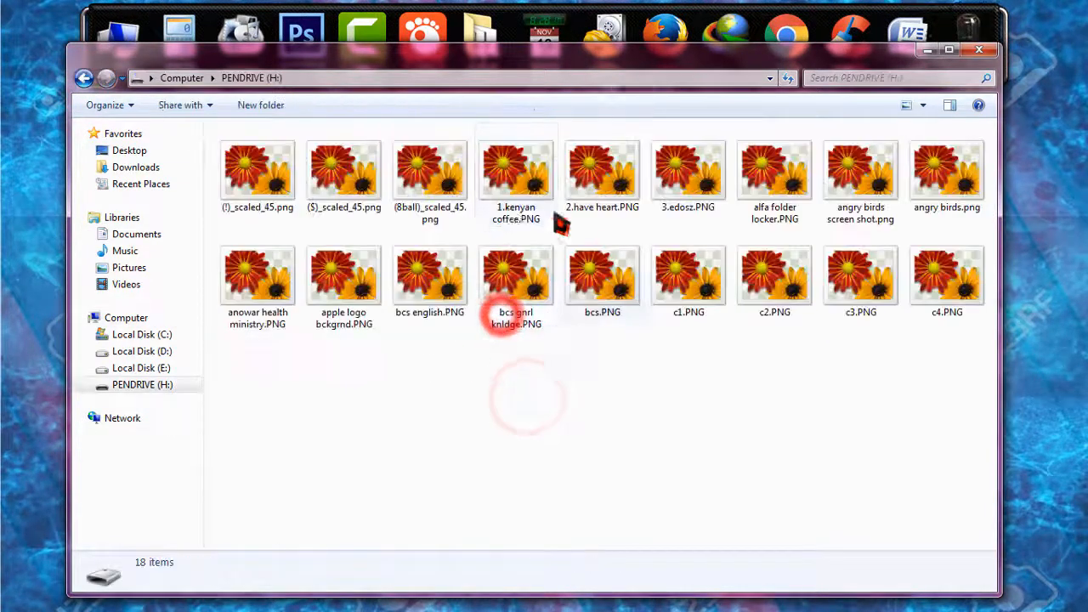